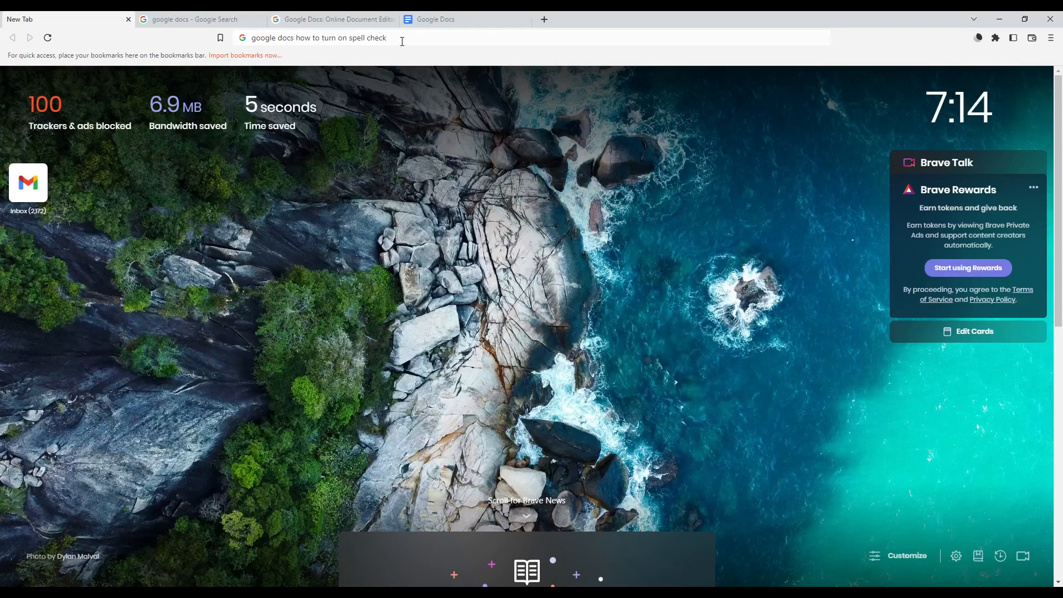
# Step: Load the untitled Google Docs document from the address bar in the first Brave tab
pyautogui.click(317, 38)
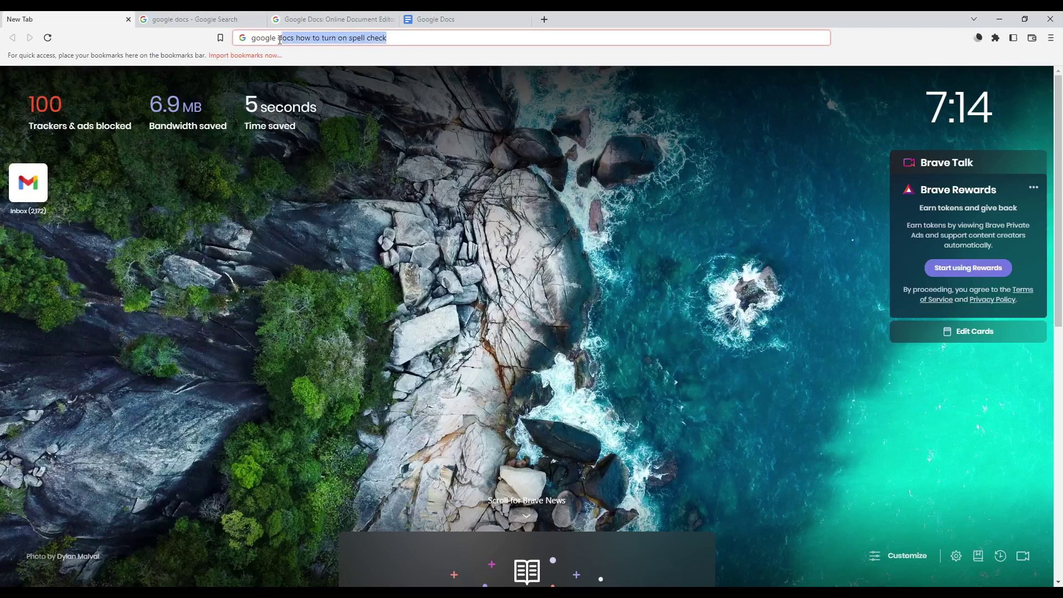
pyautogui.click(382, 180)
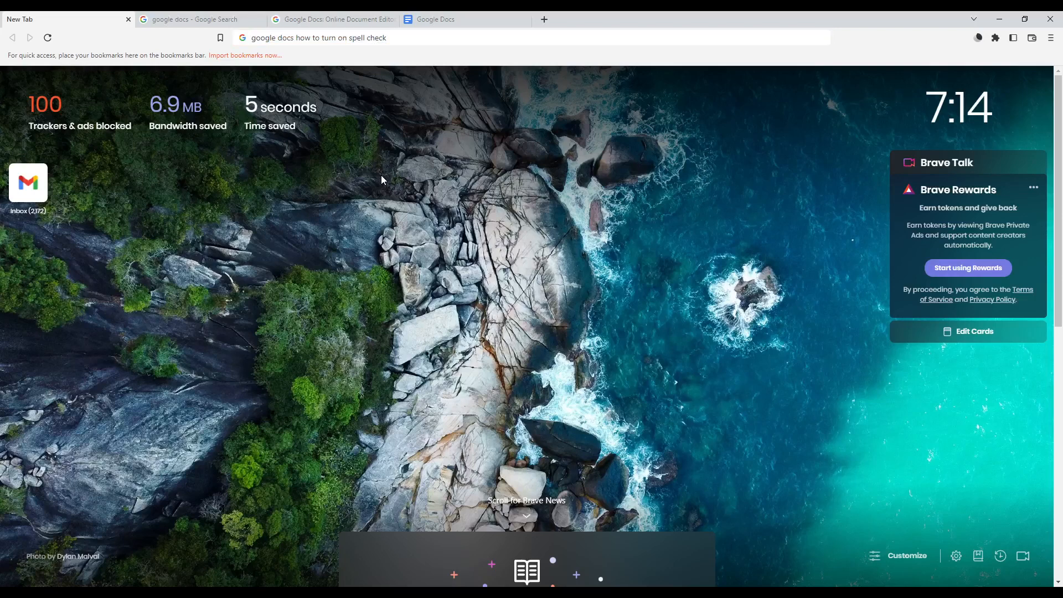
pyautogui.moveTo(342, 71)
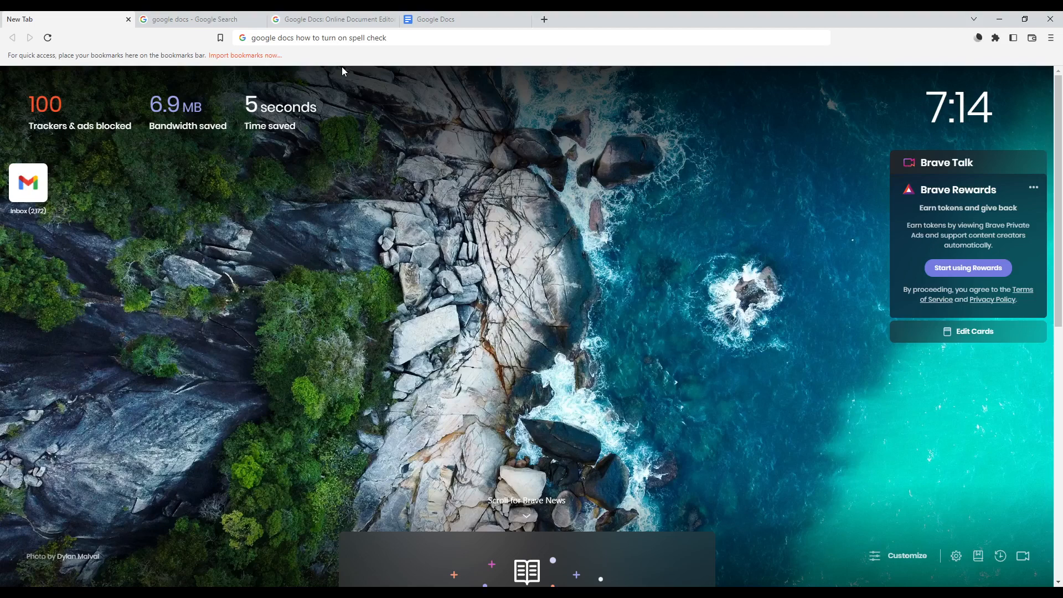
pyautogui.moveTo(410, 52)
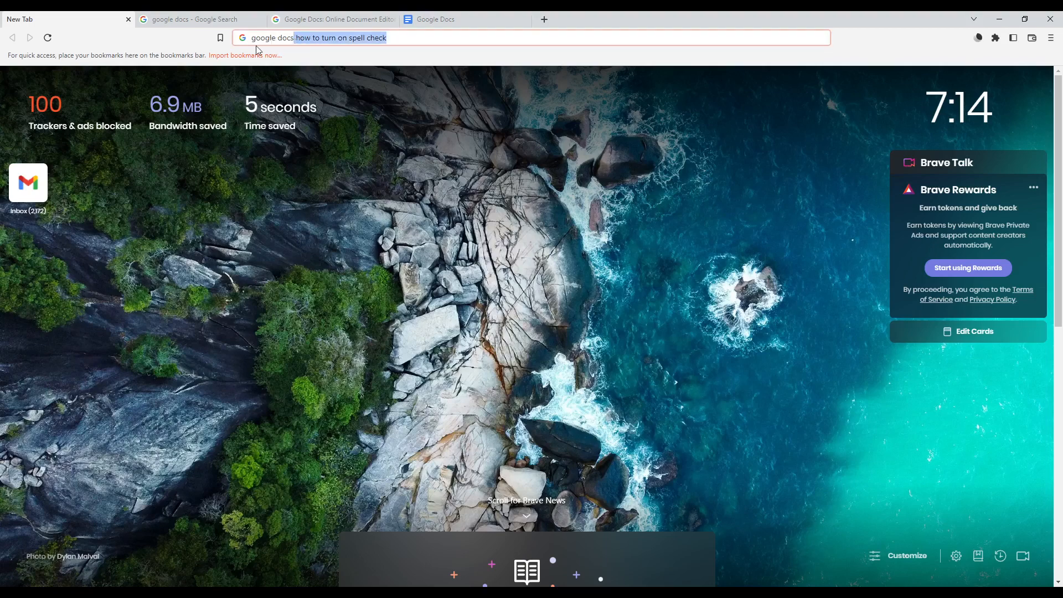
pyautogui.press('Return')
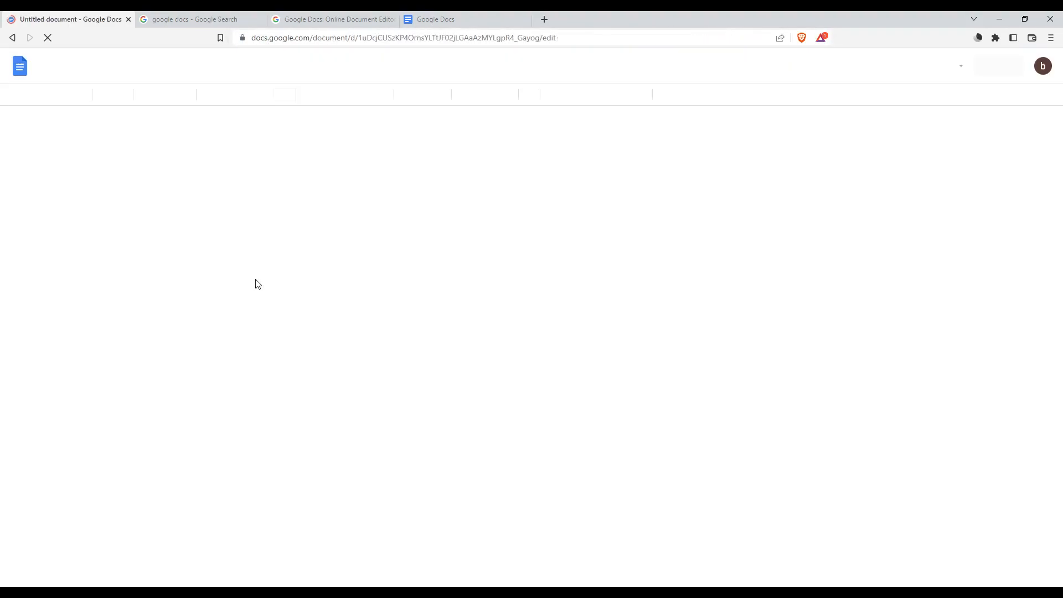
# Step: Switch to the 'google docs - Google Search' results tab
pyautogui.click(197, 19)
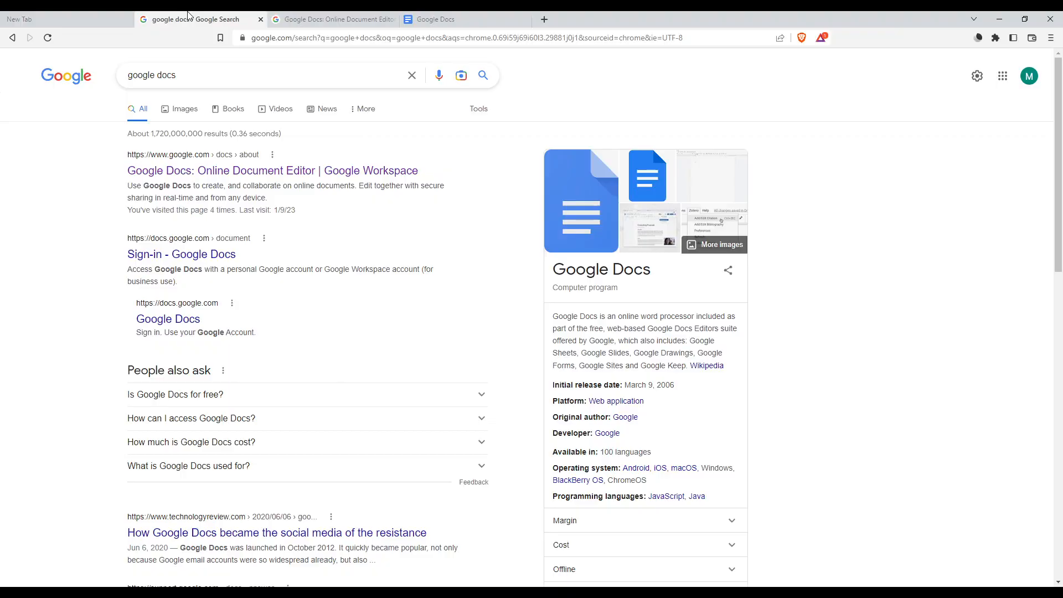
pyautogui.moveTo(216, 98)
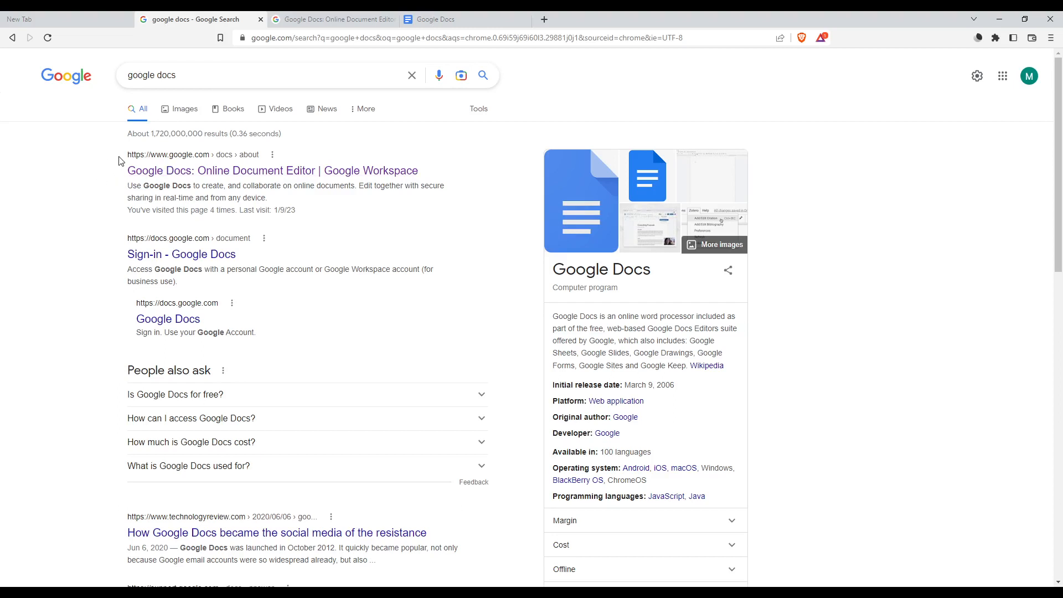
# Step: Show the Google Docs overview page 'Build your best ideas together'
pyautogui.click(271, 171)
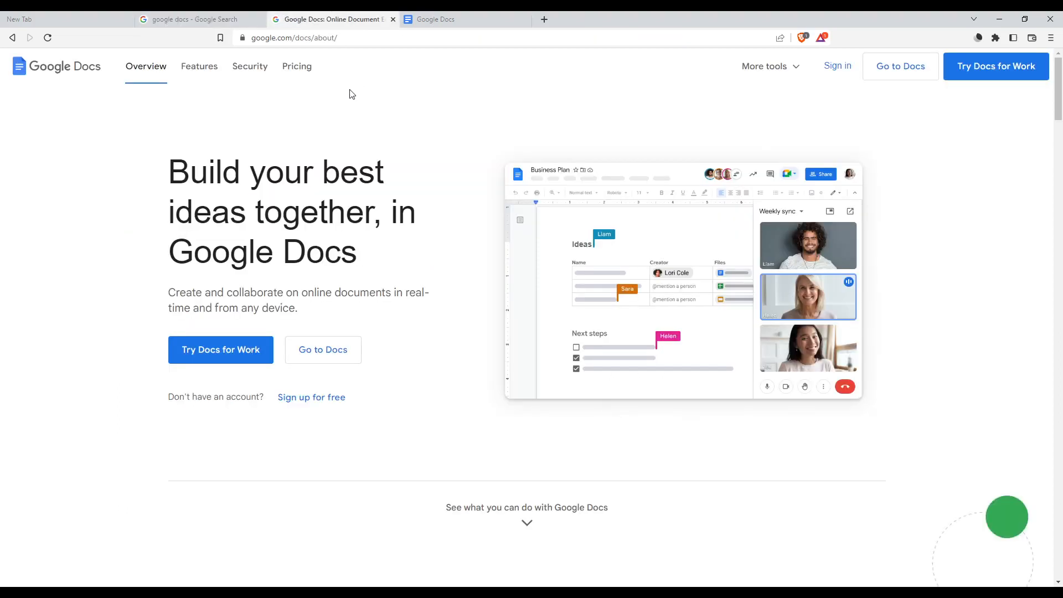
pyautogui.moveTo(425, 290)
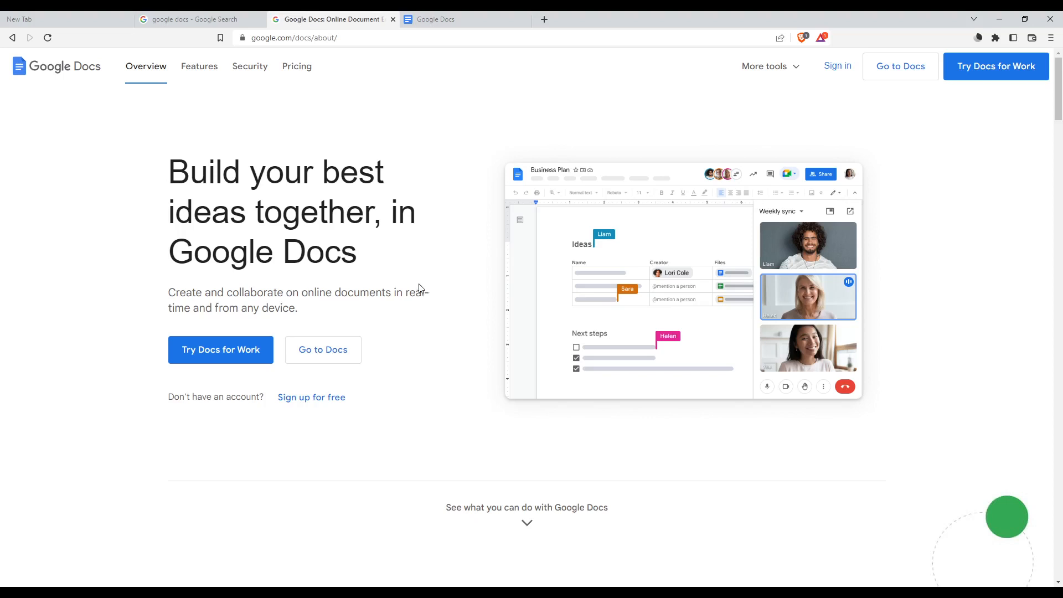
pyautogui.moveTo(837, 66)
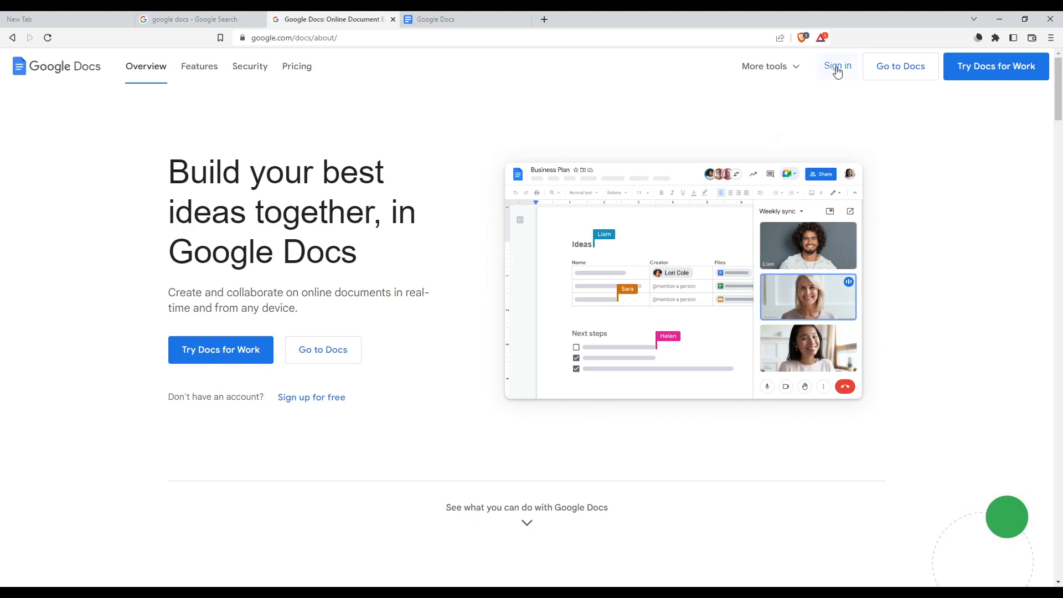
pyautogui.moveTo(833, 74)
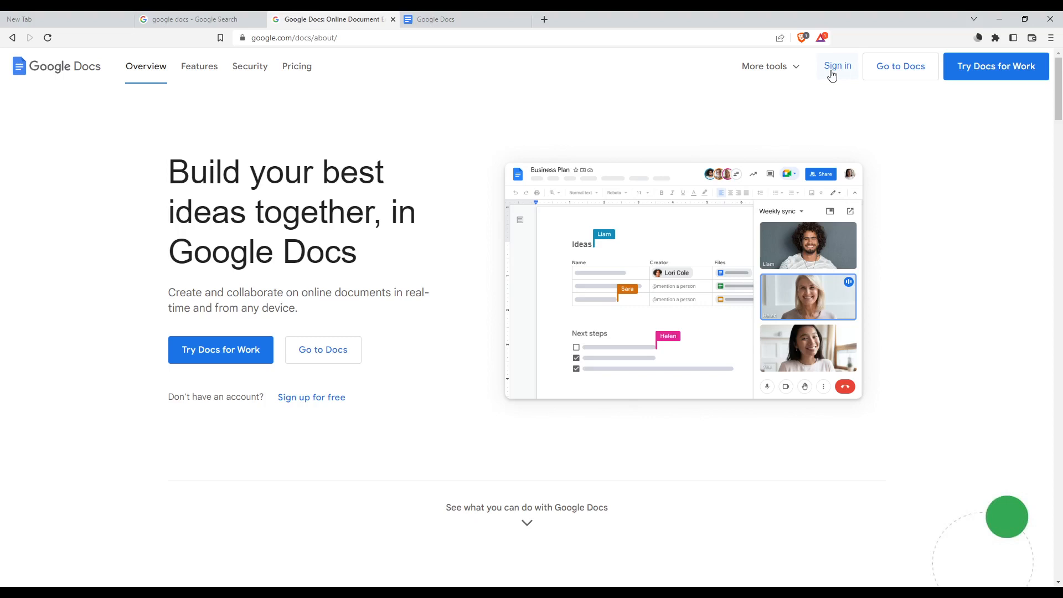
pyautogui.moveTo(311, 398)
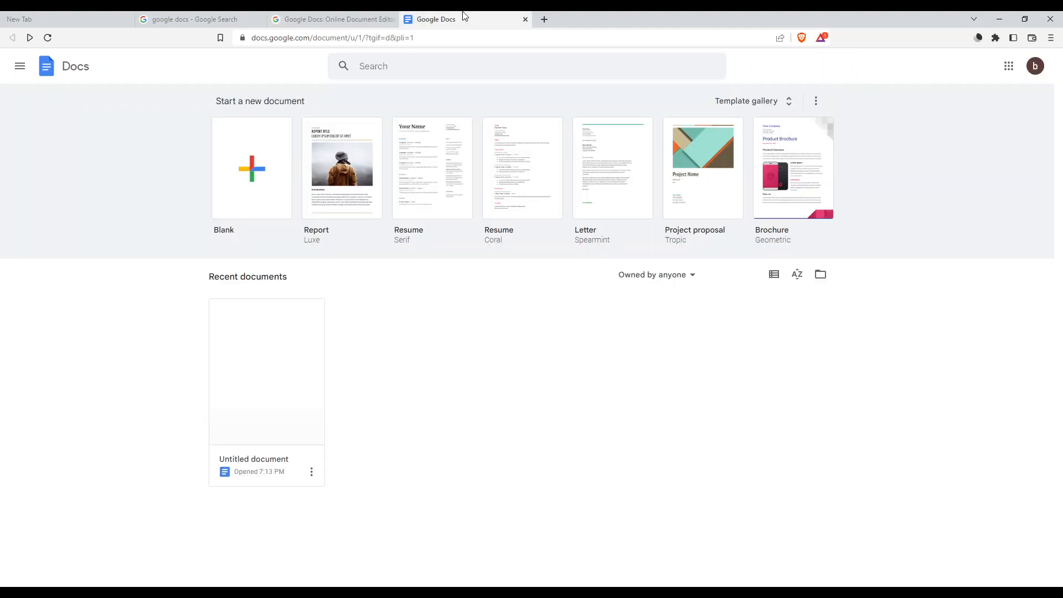
pyautogui.moveTo(591, 501)
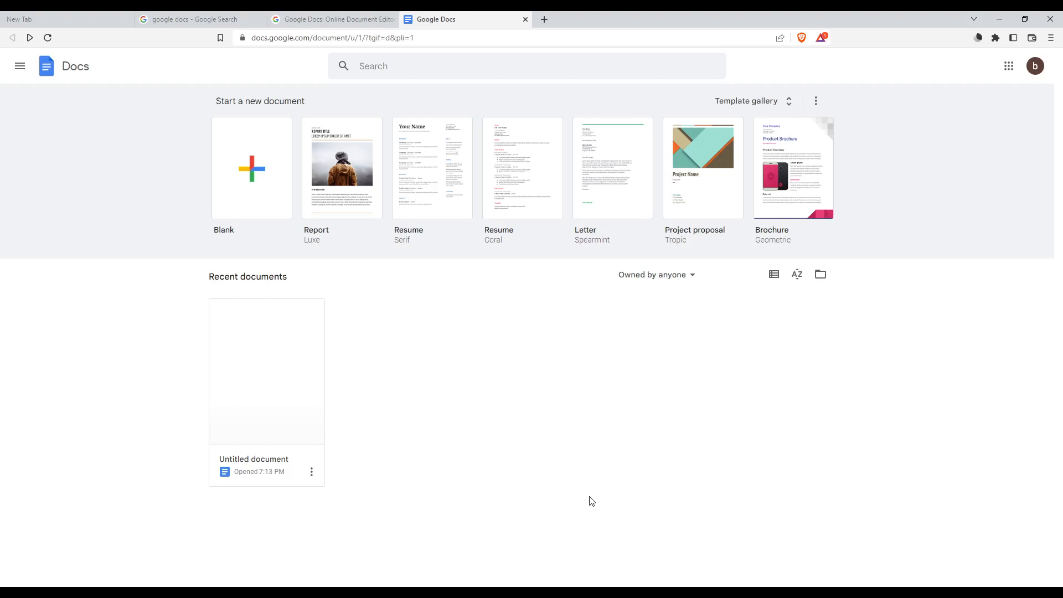
pyautogui.moveTo(257, 339)
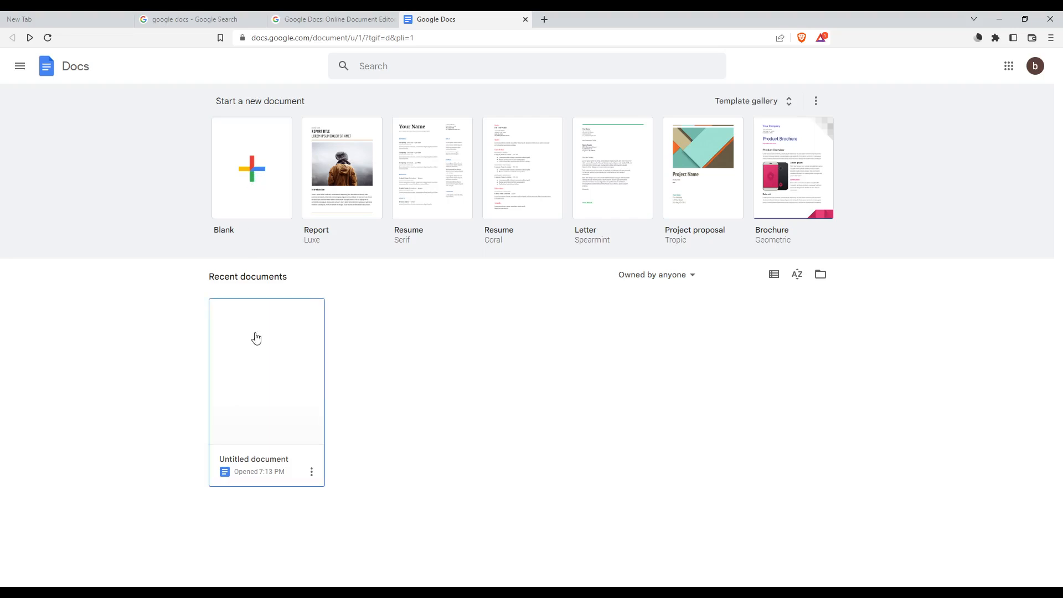
pyautogui.moveTo(769, 101)
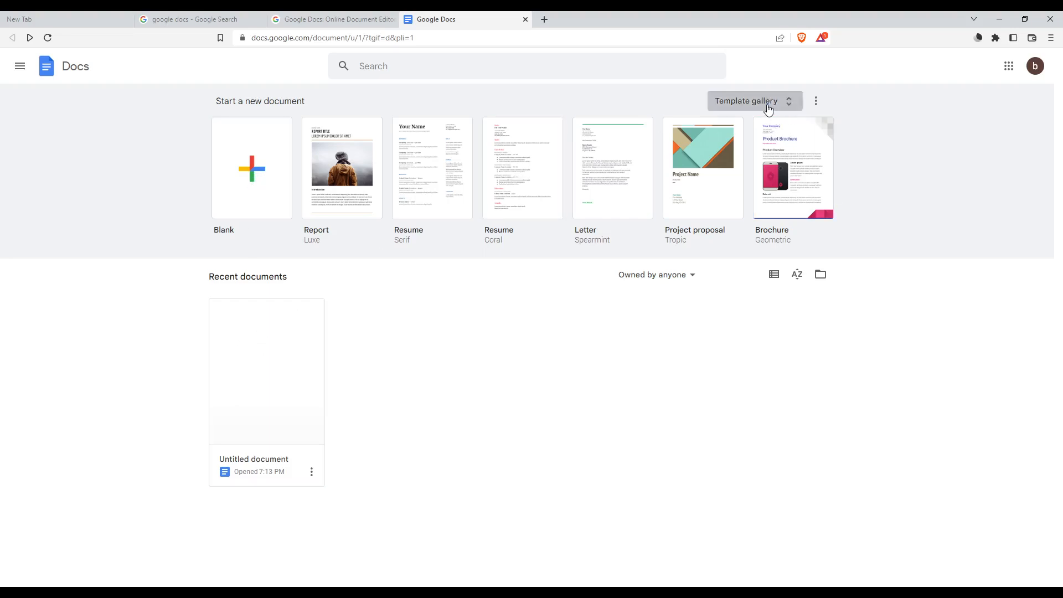
# Step: Browse the template gallery, then go back to the Docs home with recent documents
pyautogui.click(753, 100)
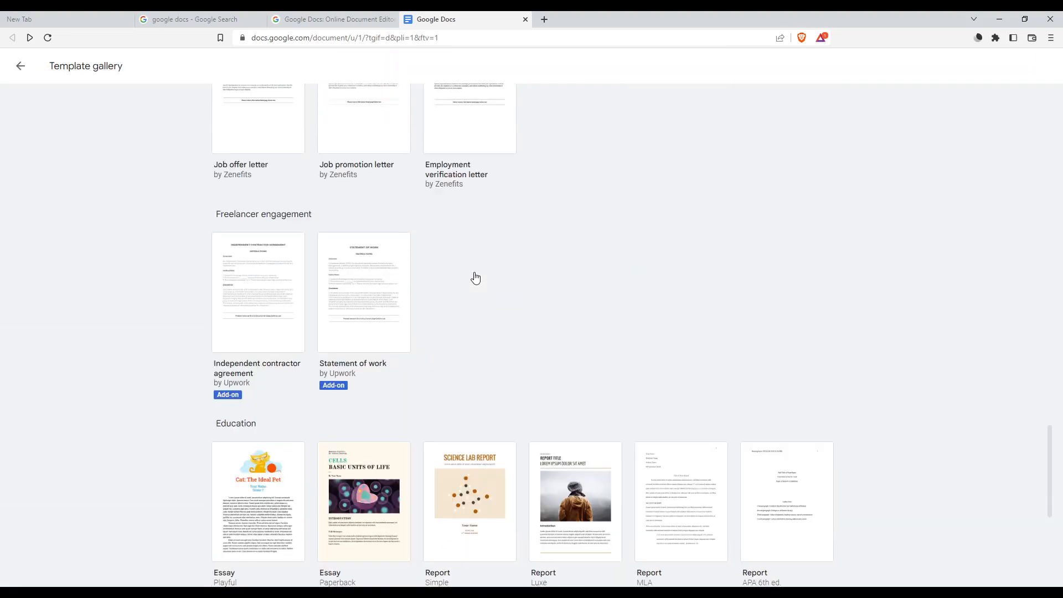
pyautogui.scroll(3)
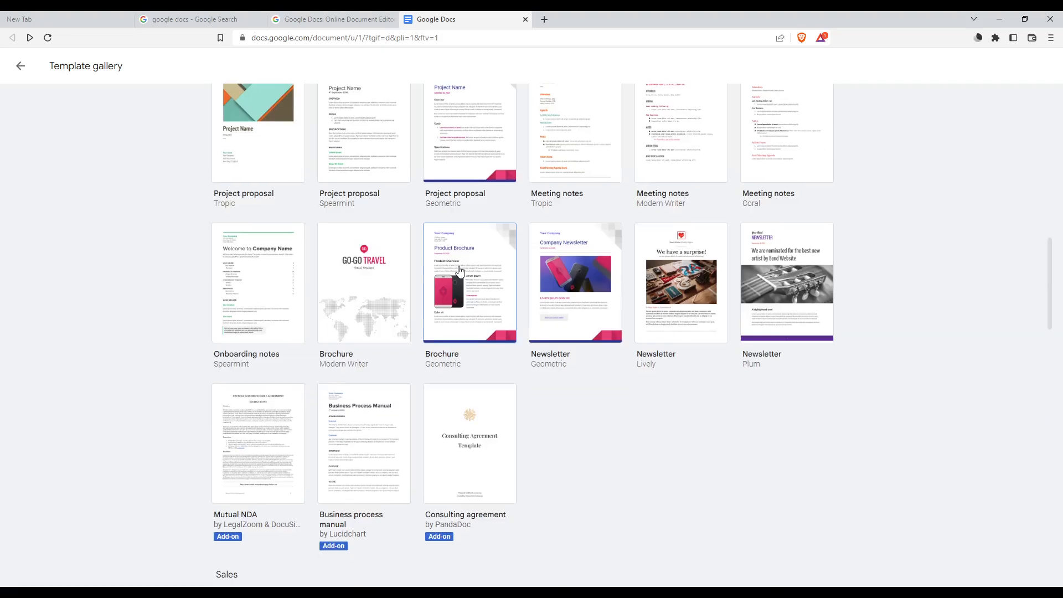
pyautogui.click(20, 65)
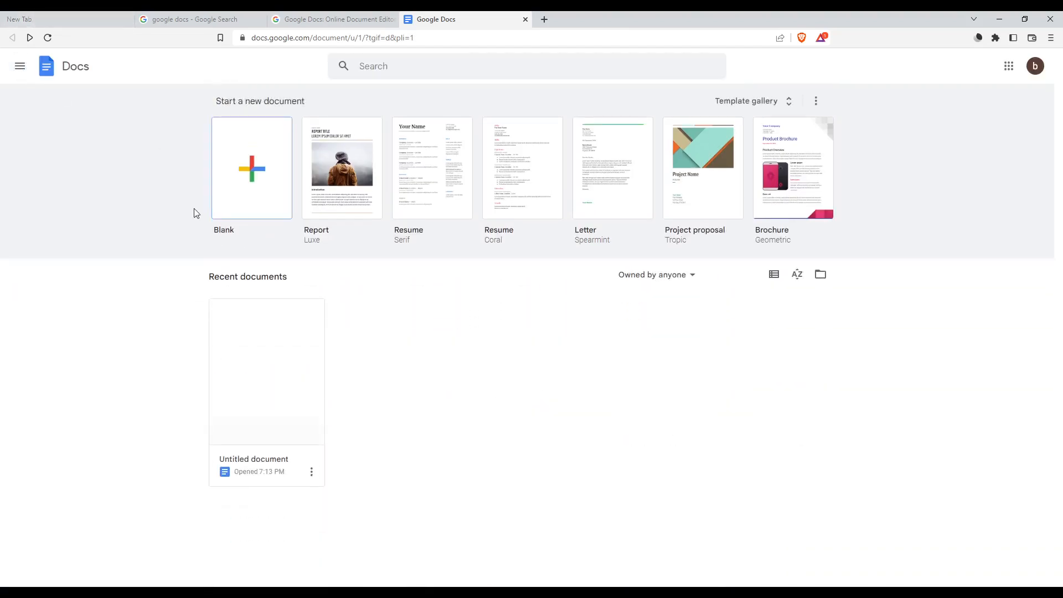
# Step: In the recent Untitled document, write 'Dont do that iam sicke' with misspellings
pyautogui.click(251, 168)
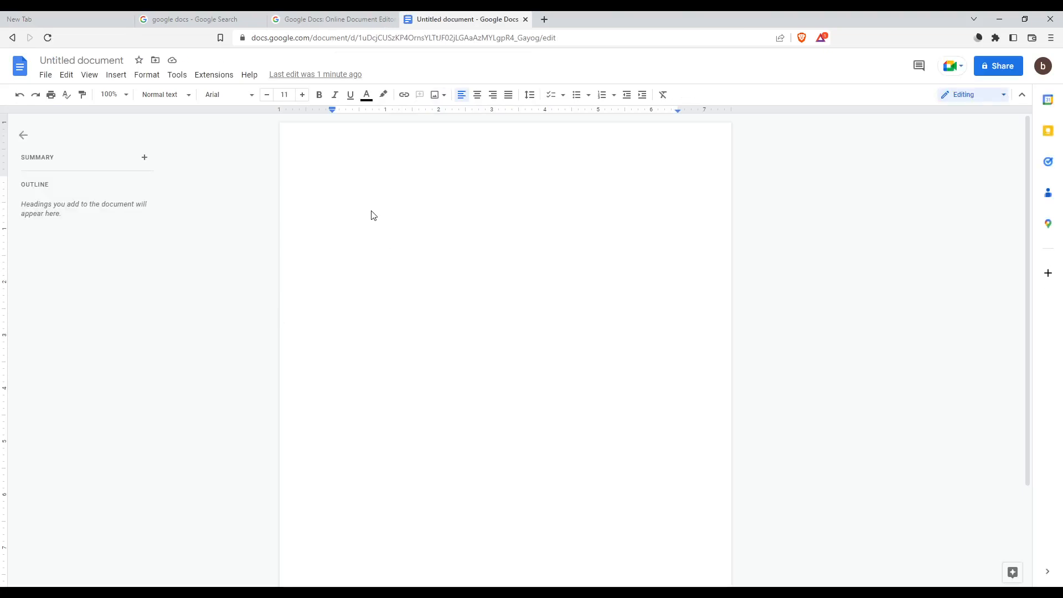
pyautogui.write('Dont')
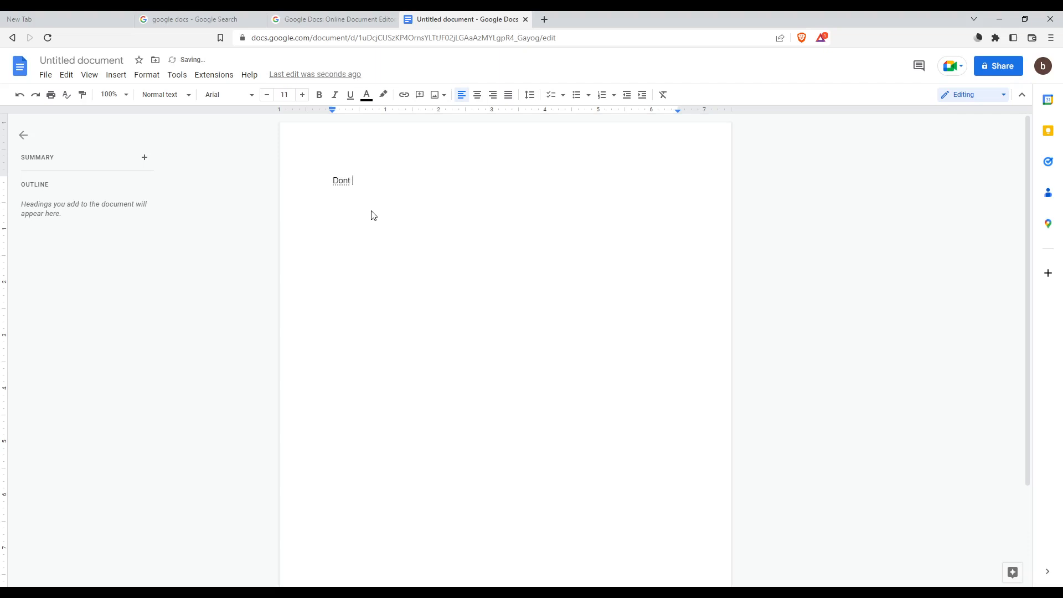
pyautogui.write('do that i')
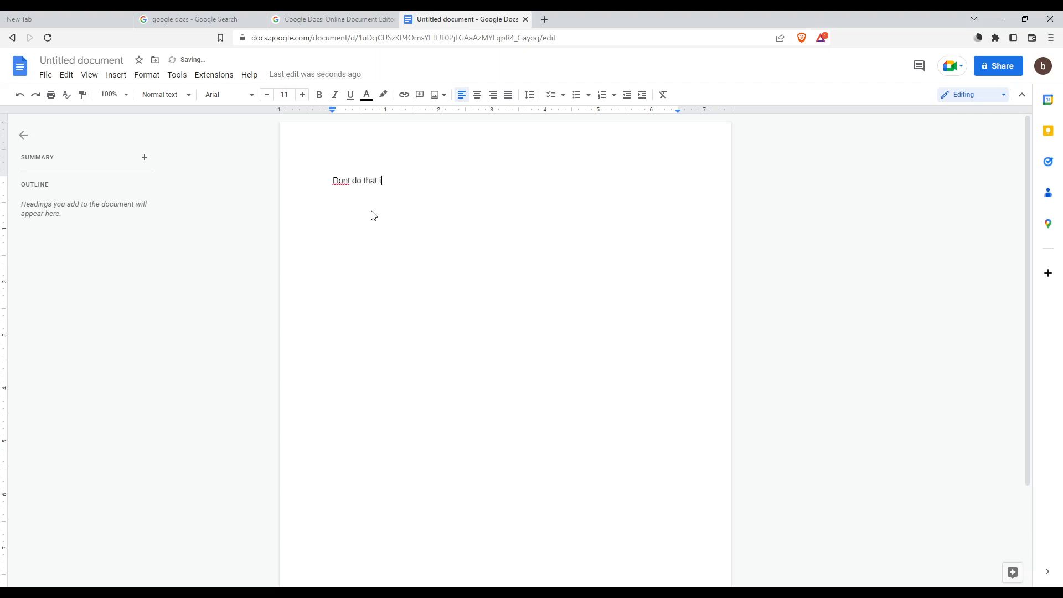
pyautogui.write('am sicke')
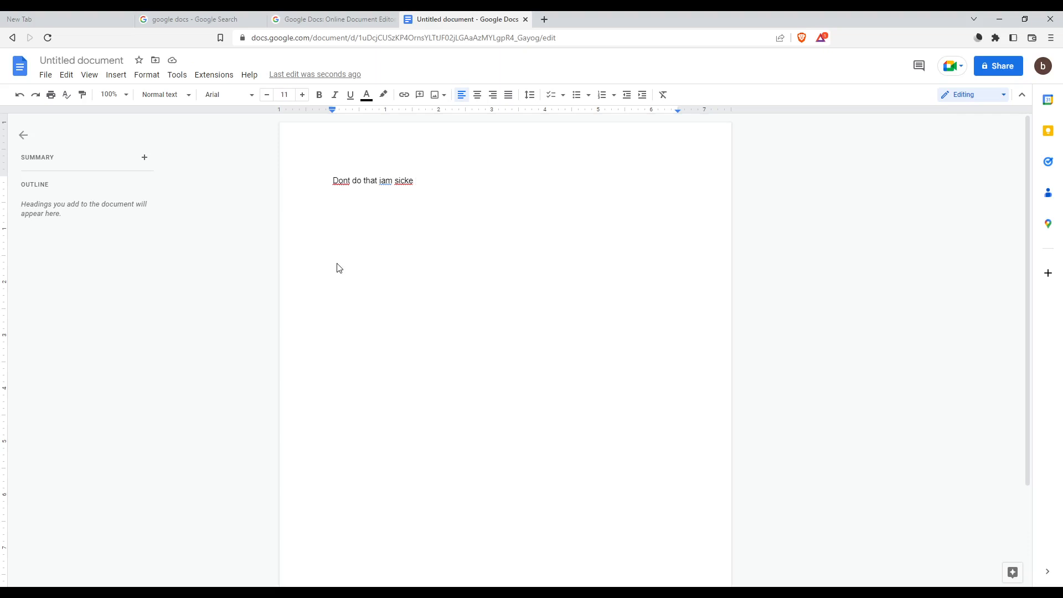
pyautogui.moveTo(388, 188)
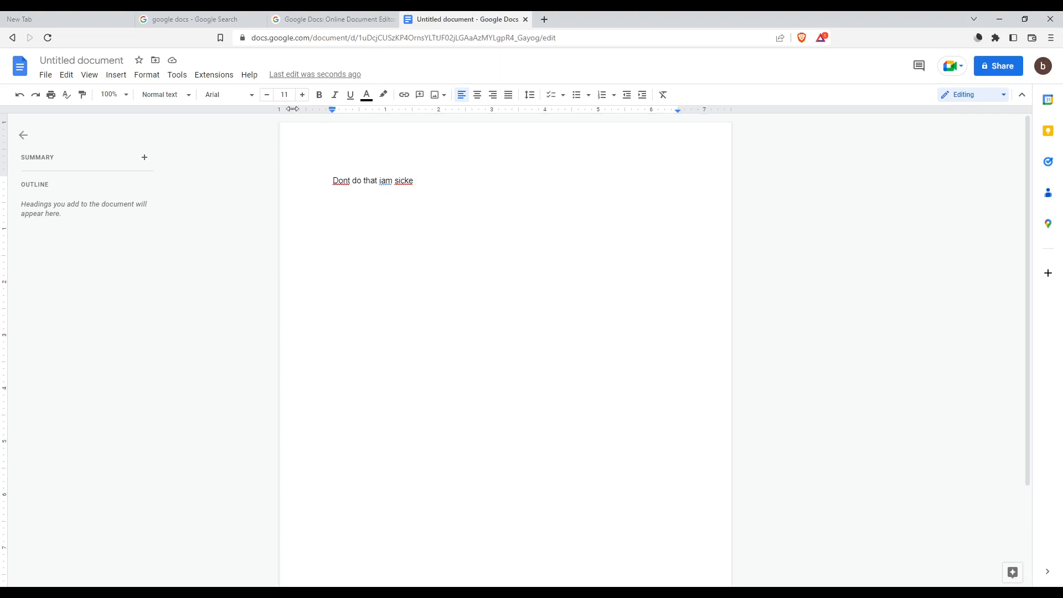
pyautogui.moveTo(178, 74)
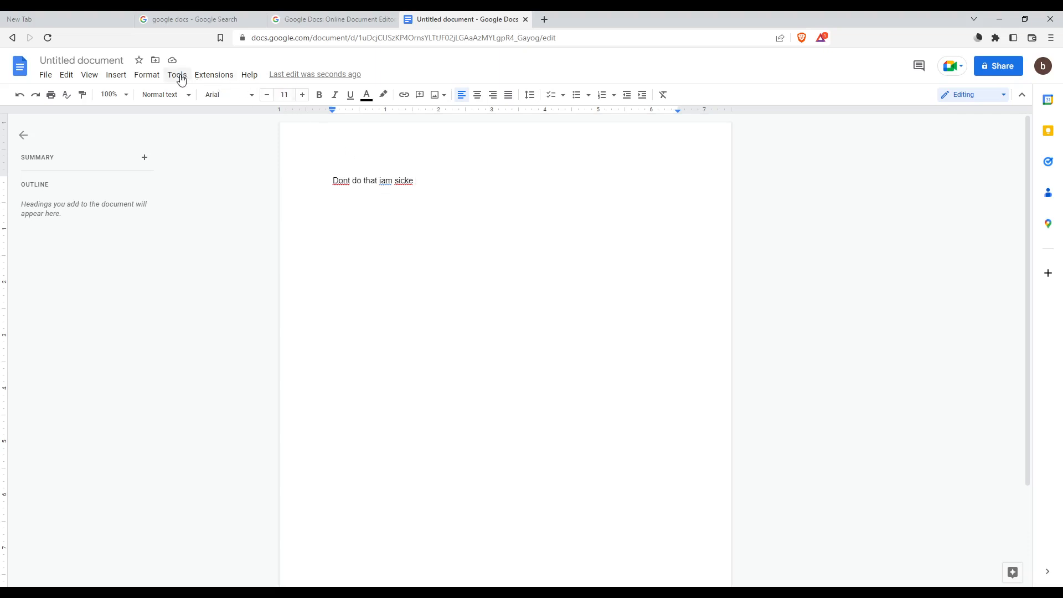
# Step: Toggle Show spelling suggestions off and back on under Tools > Spelling and grammar
pyautogui.click(176, 75)
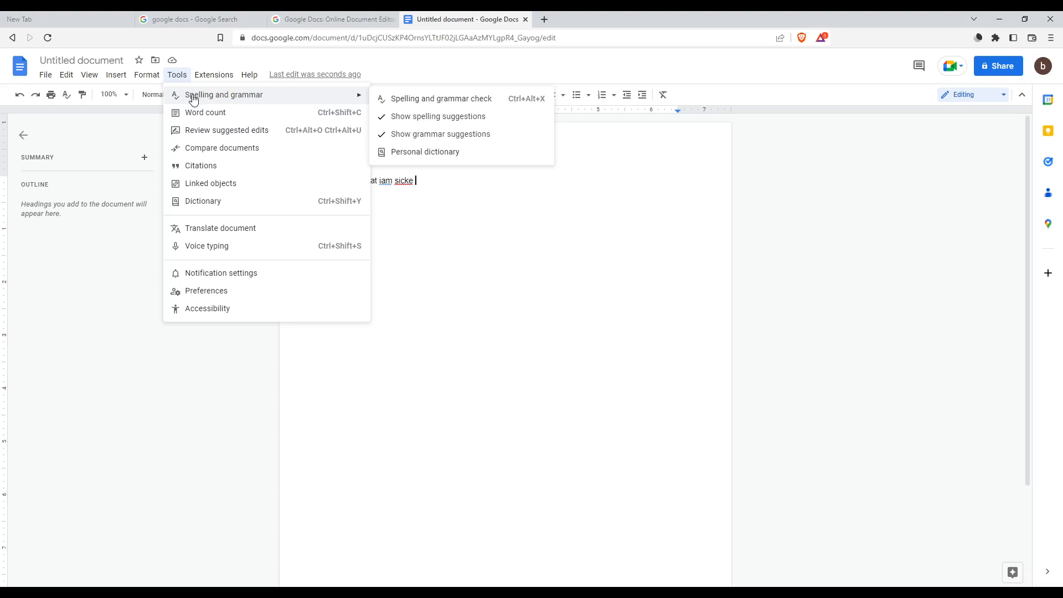
pyautogui.moveTo(176, 76)
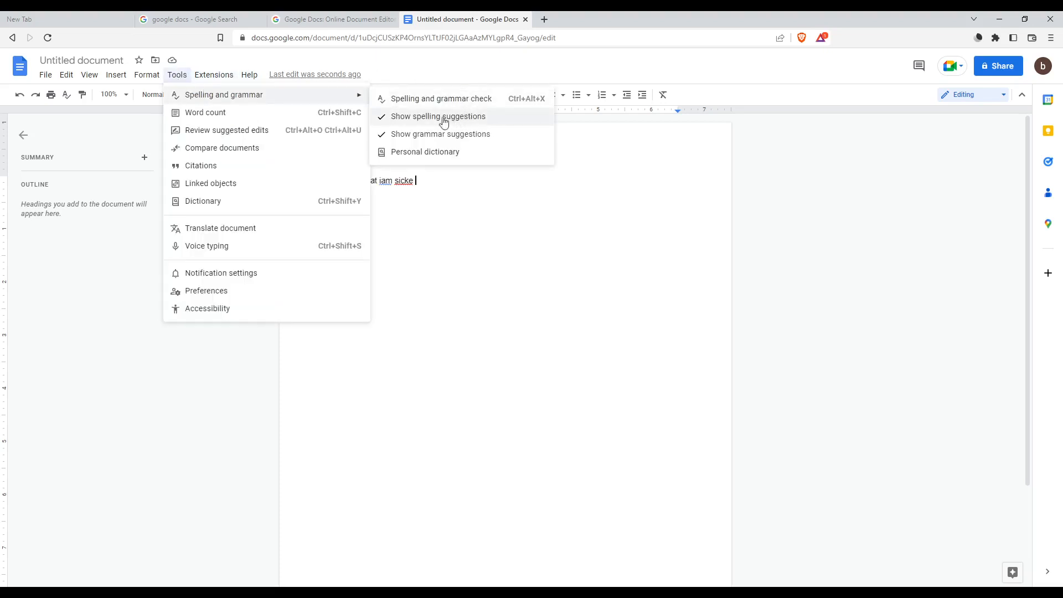
pyautogui.click(439, 117)
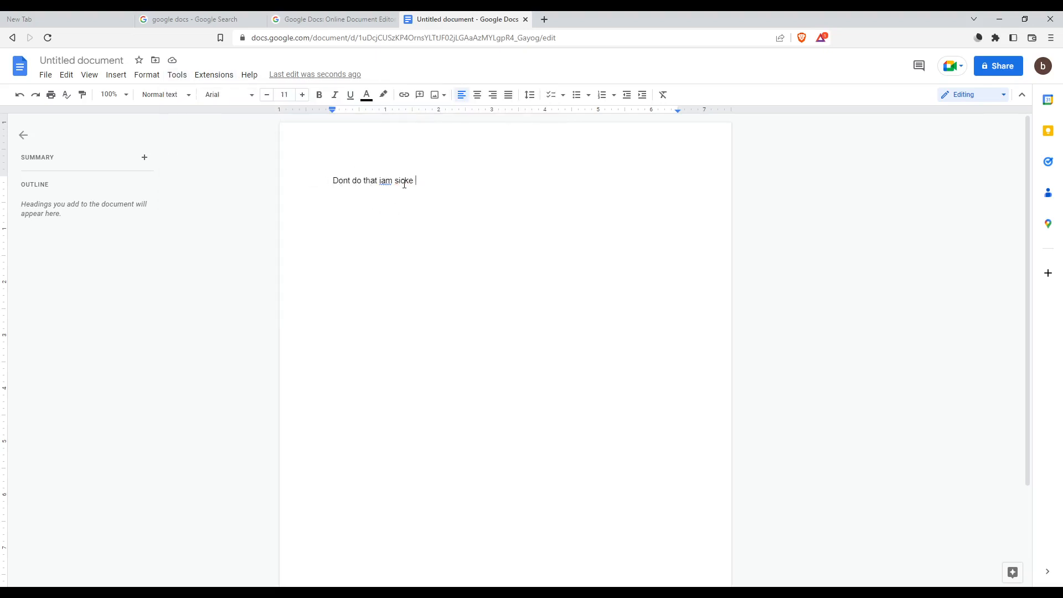
pyautogui.write(',')
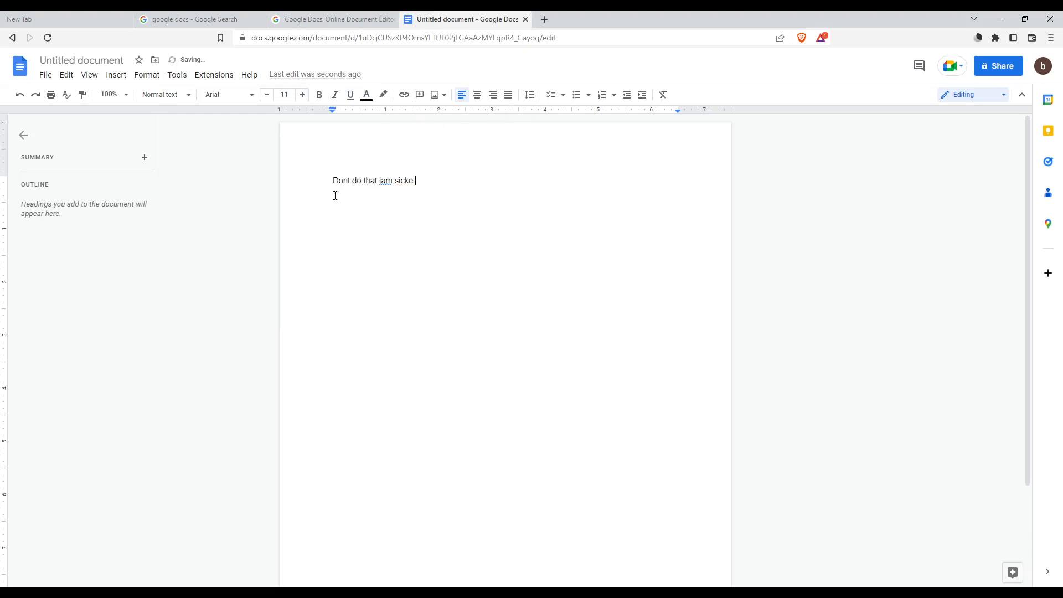
pyautogui.click(177, 74)
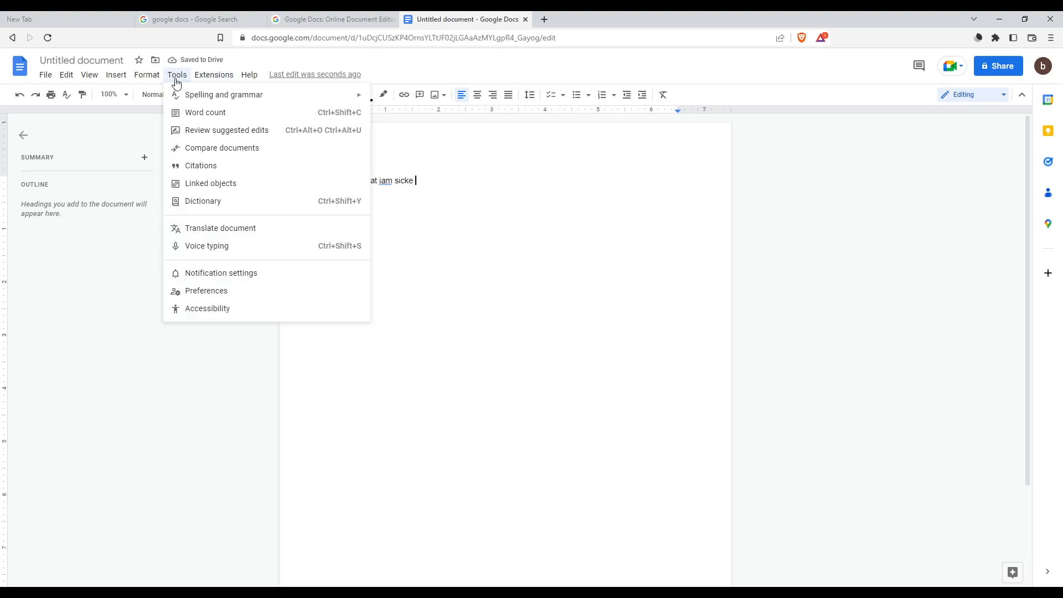
pyautogui.click(419, 122)
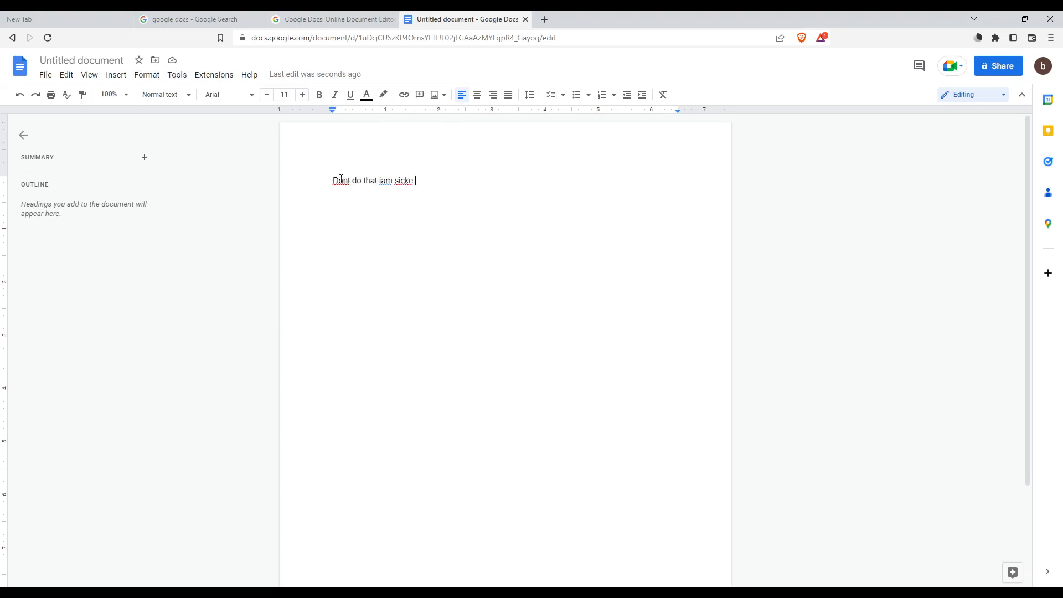
# Step: Replace the flagged 'Dont' with the suggested 'Don't' from its context menu
pyautogui.rightClick(341, 180)
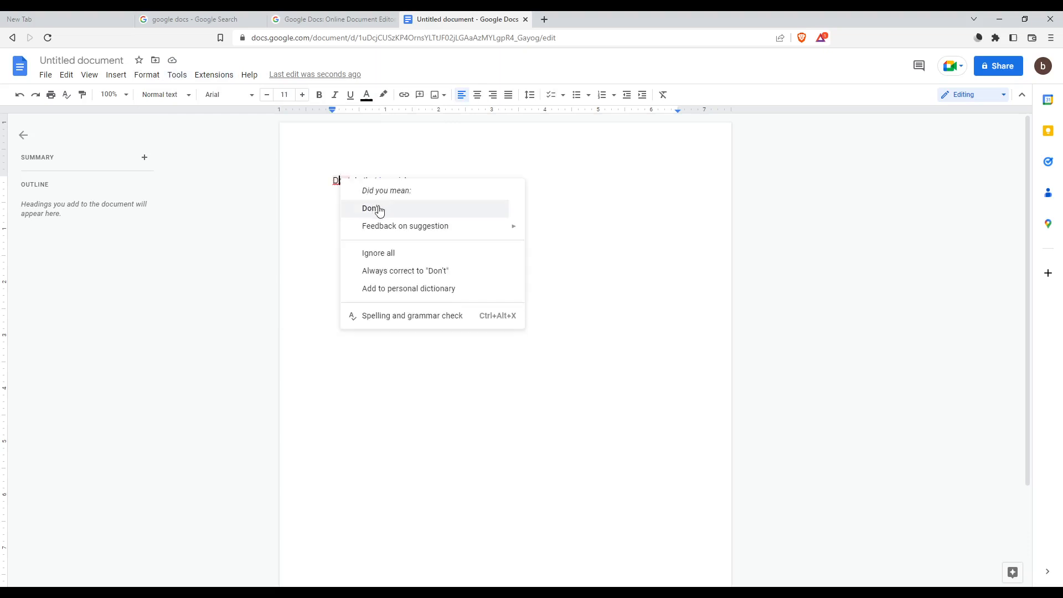
pyautogui.click(371, 208)
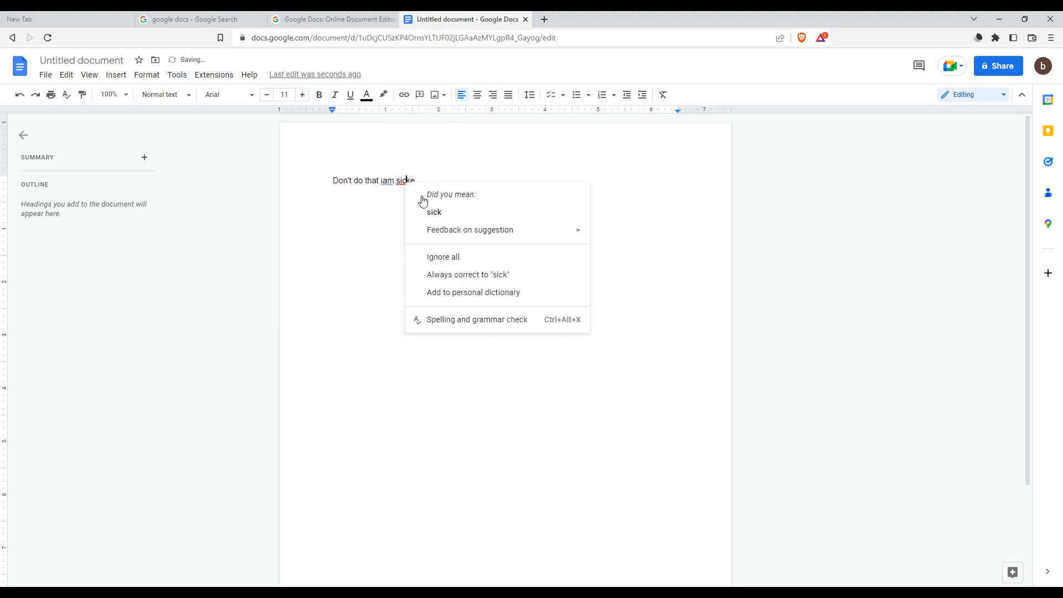